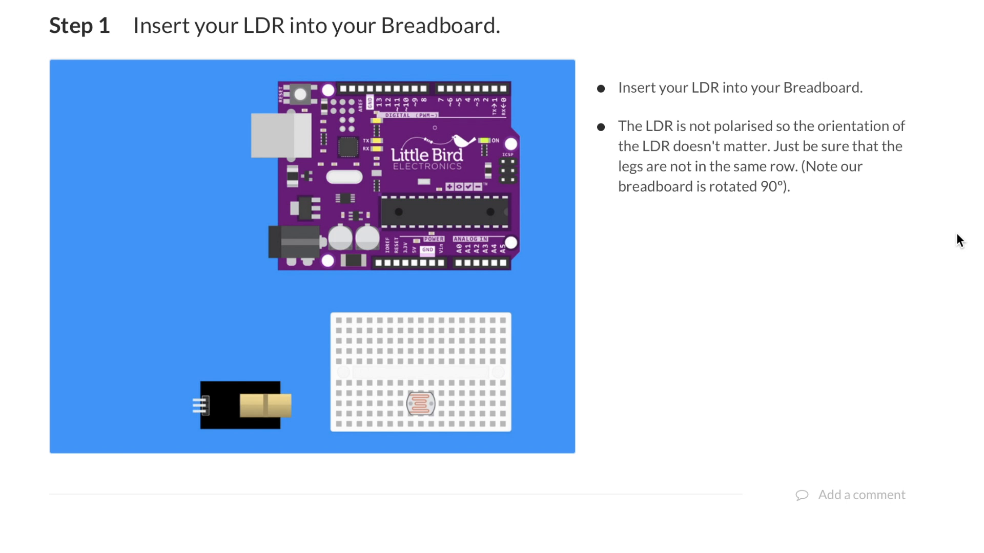
Scroll the guide down to Step 3, connecting the LDR to ground
{"action": "scroll", "scroll_direction": "down", "scroll_amount": 3}
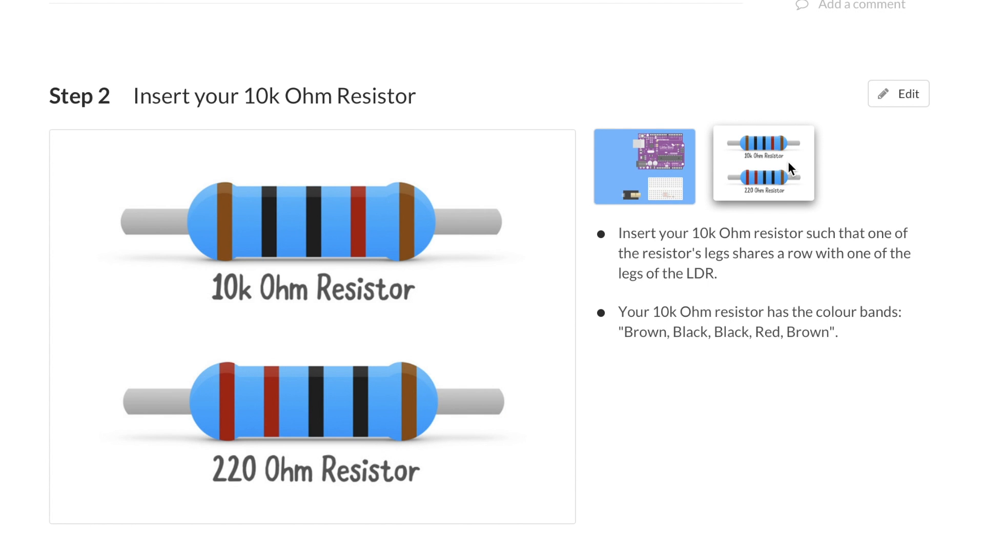
{"action": "scroll", "scroll_direction": "down", "scroll_amount": 3}
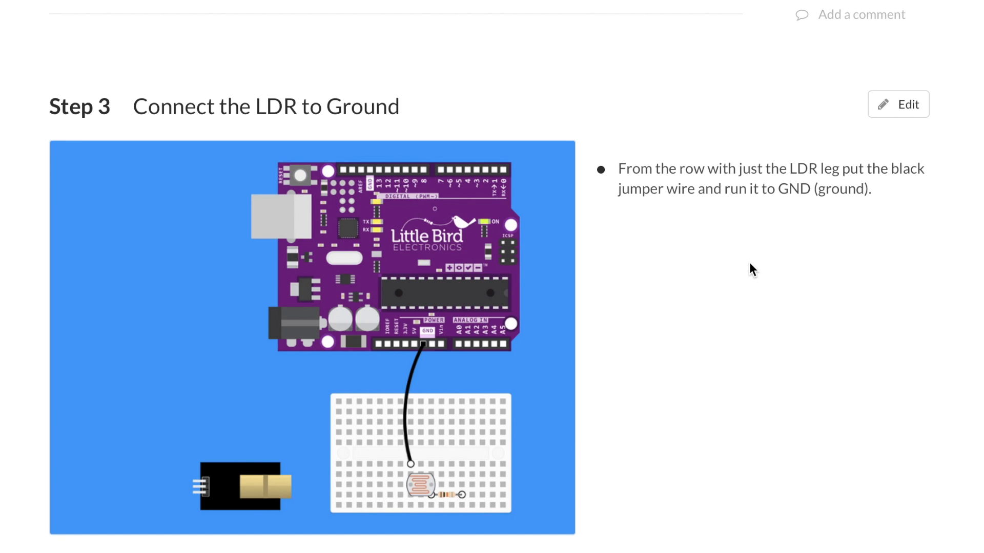
Scroll to Step 4, wiring A0 to the voltage divider output
{"action": "scroll", "scroll_direction": "down", "scroll_amount": 3}
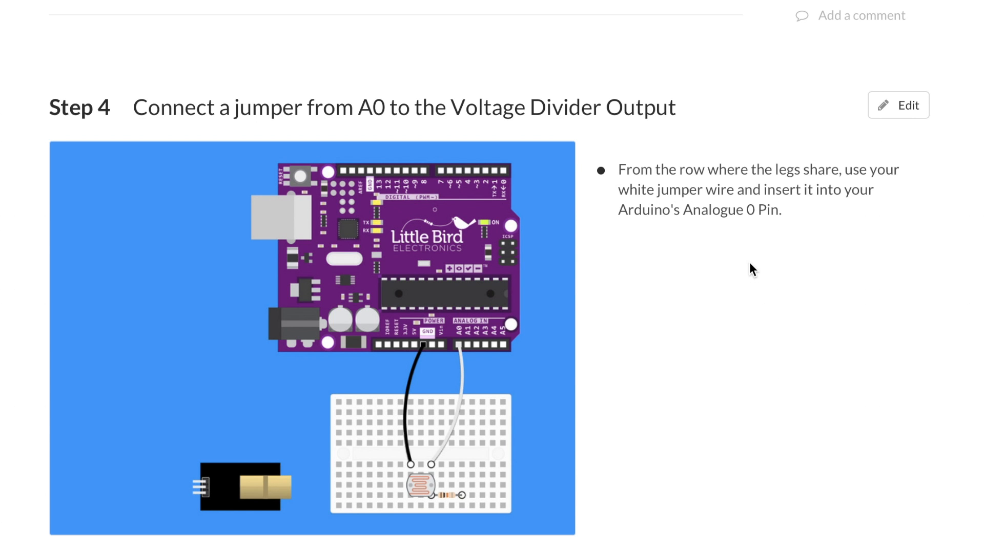
Scroll to Step 6, connecting 5V to the laser module
{"action": "scroll", "scroll_direction": "down", "scroll_amount": 3}
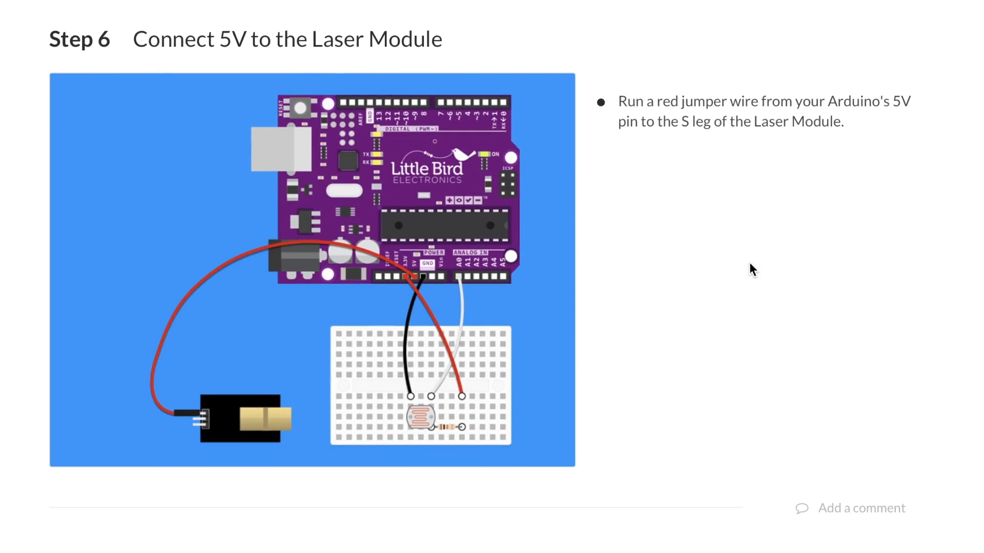
{"action": "mouse_move", "coordinate": [753, 270]}
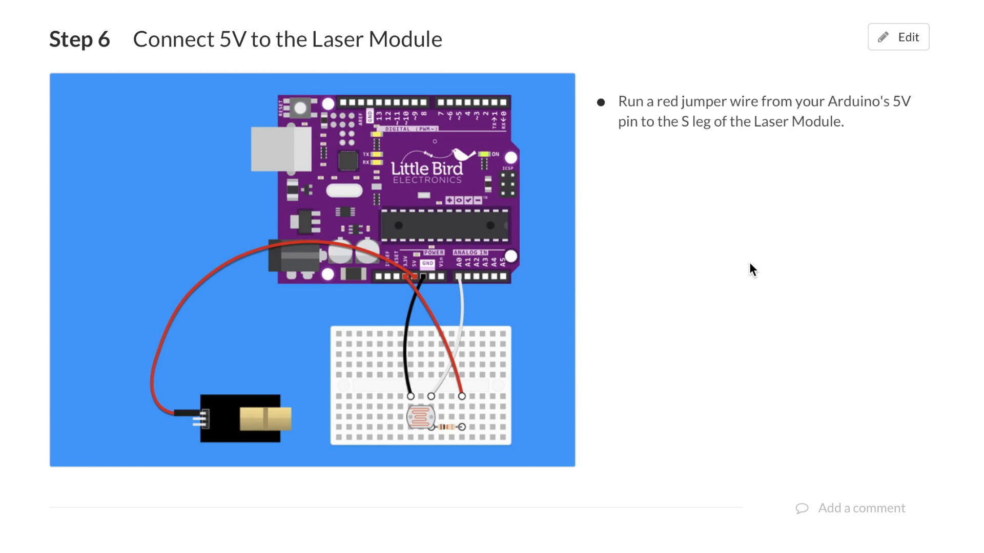
Scroll to Step 9, connecting digital pin 9 to the buzzer
{"action": "scroll", "scroll_direction": "down", "scroll_amount": 3}
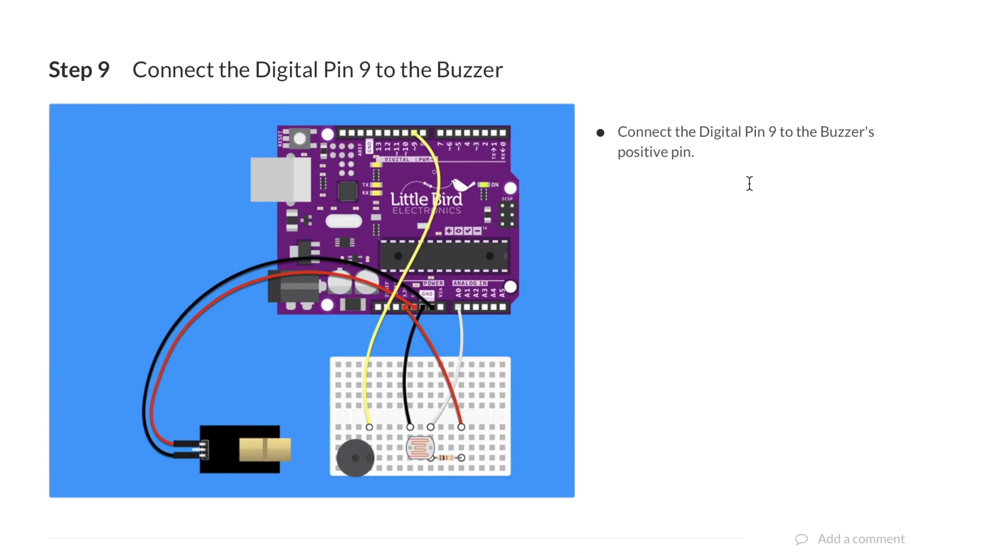
{"action": "mouse_move", "coordinate": [751, 191]}
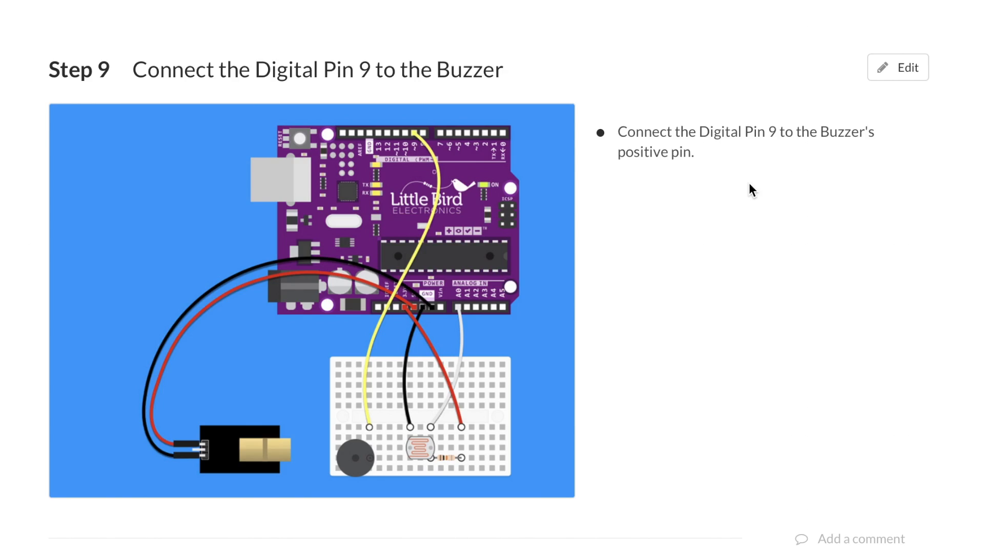
{"action": "scroll", "scroll_direction": "down", "scroll_amount": 3}
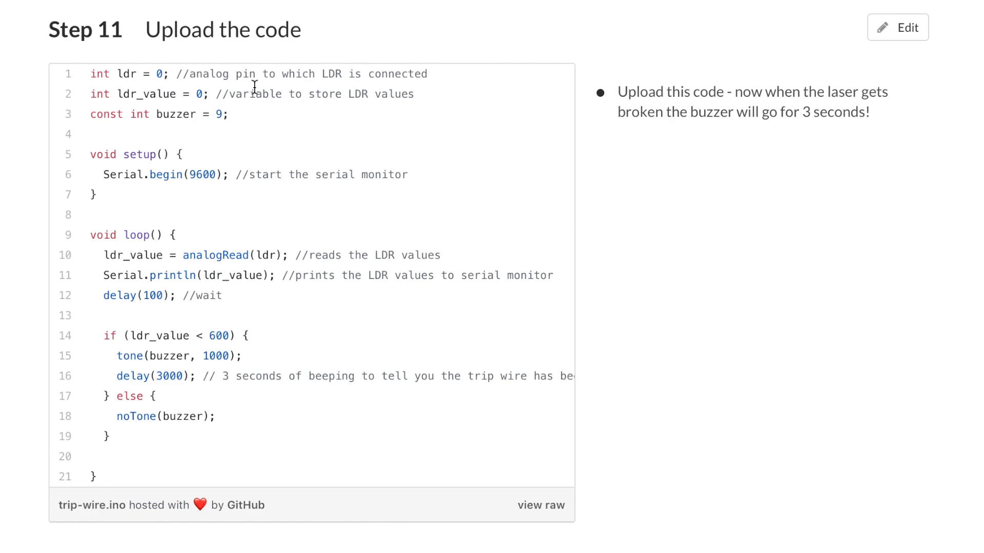
{"action": "mouse_move", "coordinate": [338, 86]}
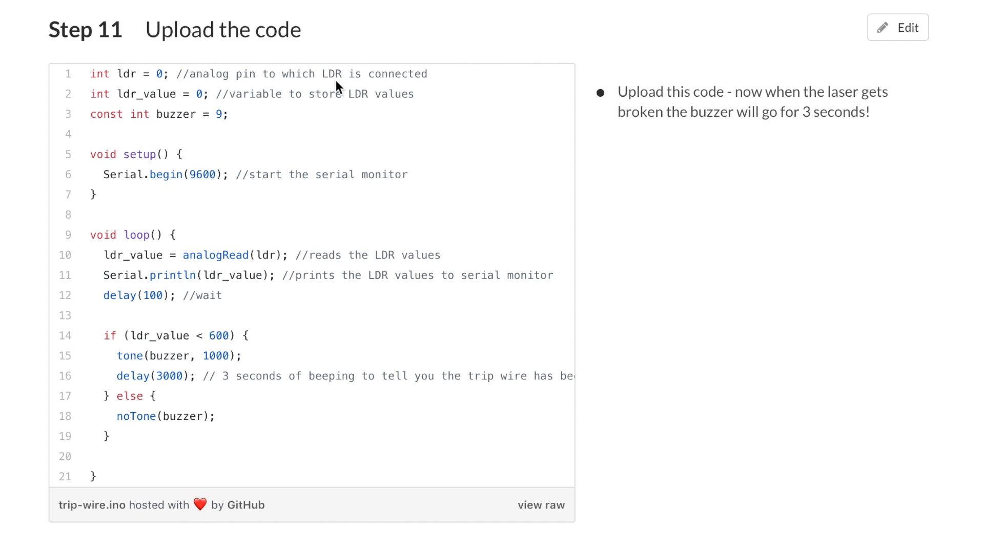
{"action": "mouse_move", "coordinate": [321, 142]}
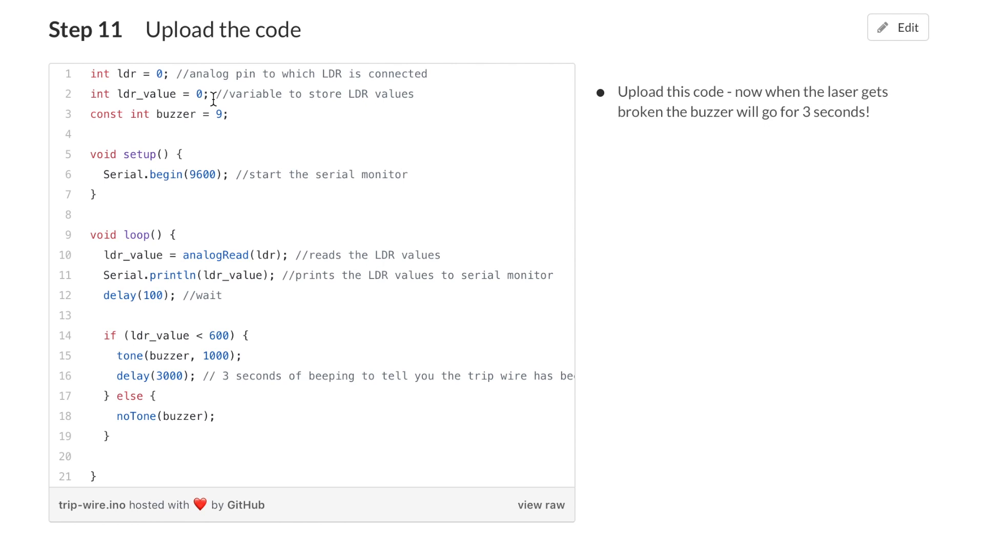
{"action": "mouse_move", "coordinate": [325, 93]}
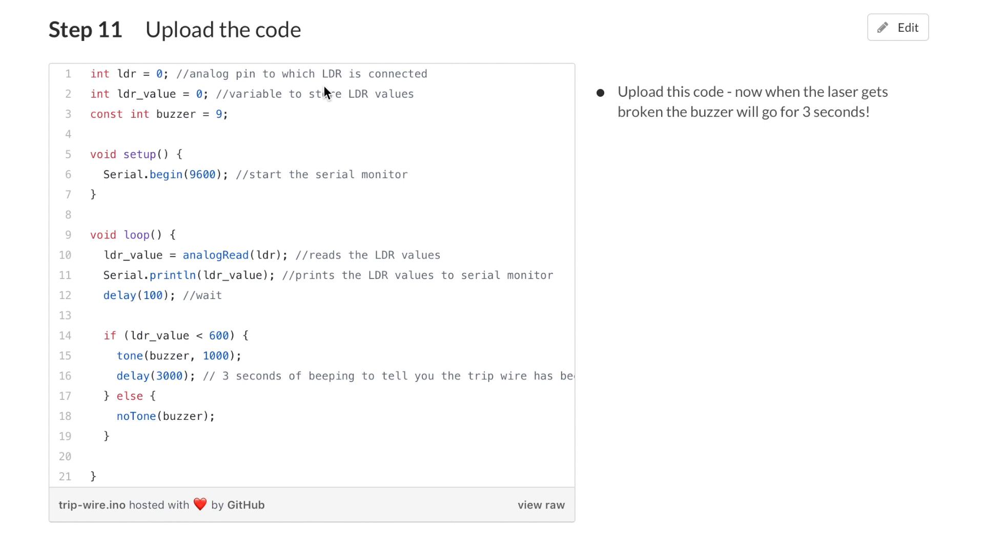
{"action": "mouse_move", "coordinate": [313, 96]}
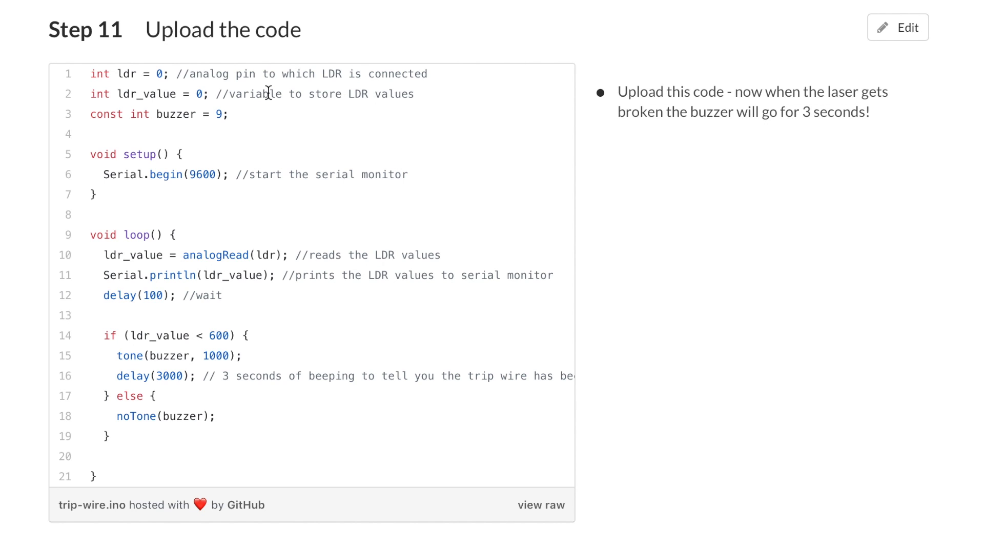
{"action": "mouse_move", "coordinate": [174, 155]}
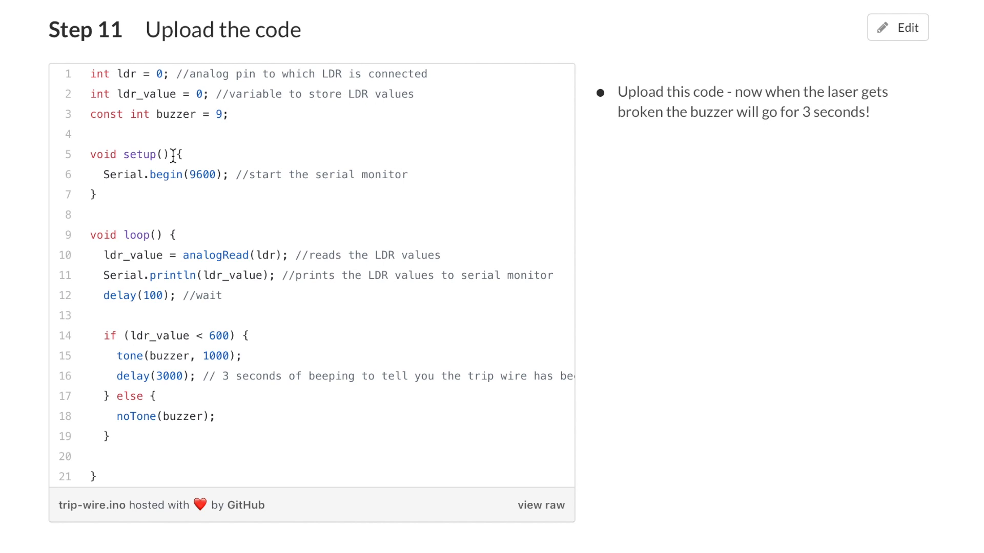
{"action": "mouse_move", "coordinate": [201, 176]}
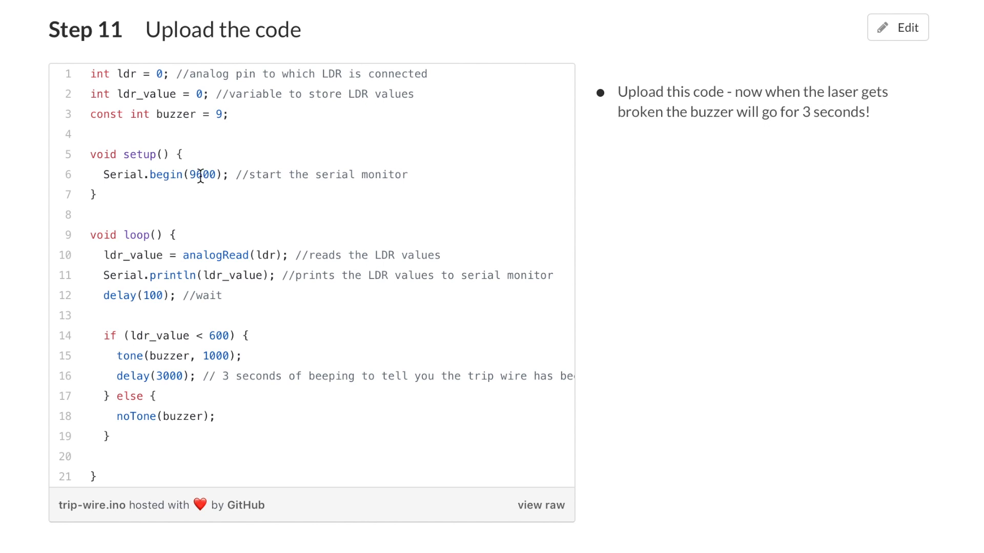
Read through the Step 11 trip-wire.ino code block with its 600 threshold and 3-second beep
{"action": "scroll", "scroll_direction": "down", "scroll_amount": 3}
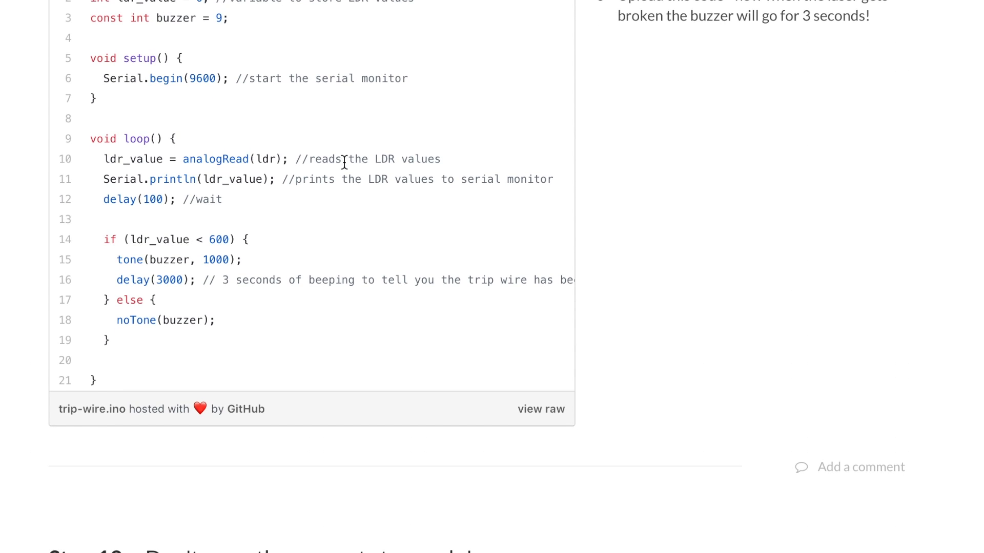
{"action": "mouse_move", "coordinate": [395, 163]}
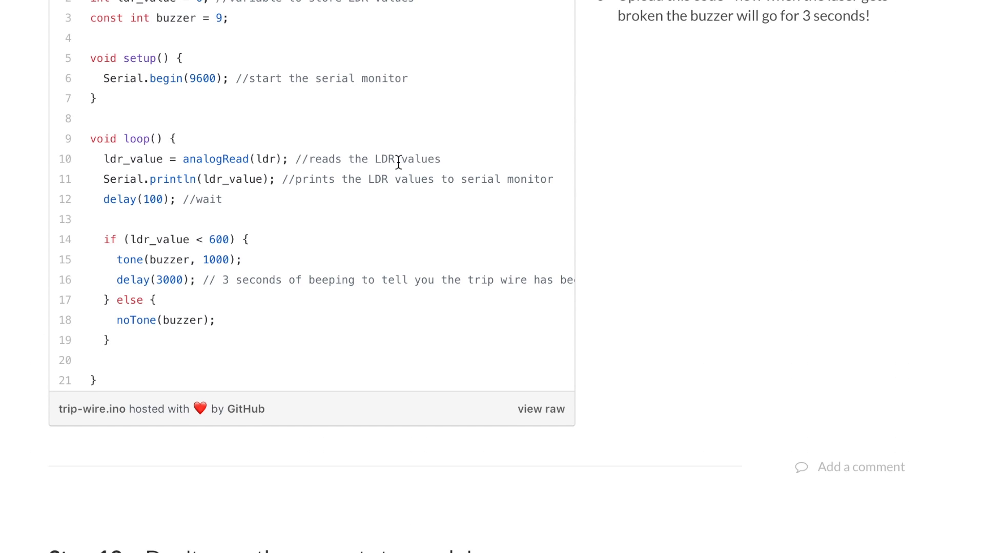
{"action": "mouse_move", "coordinate": [215, 162]}
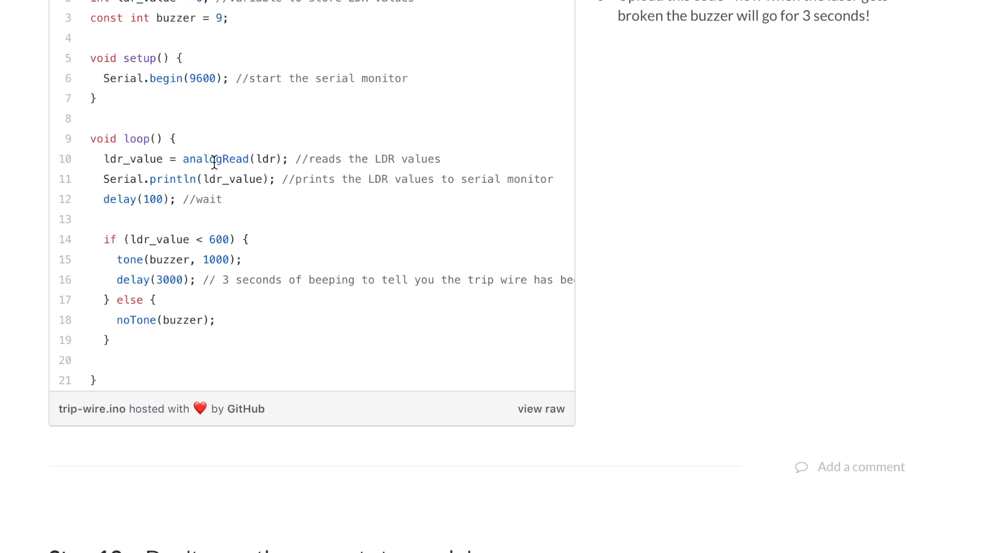
{"action": "mouse_move", "coordinate": [416, 185]}
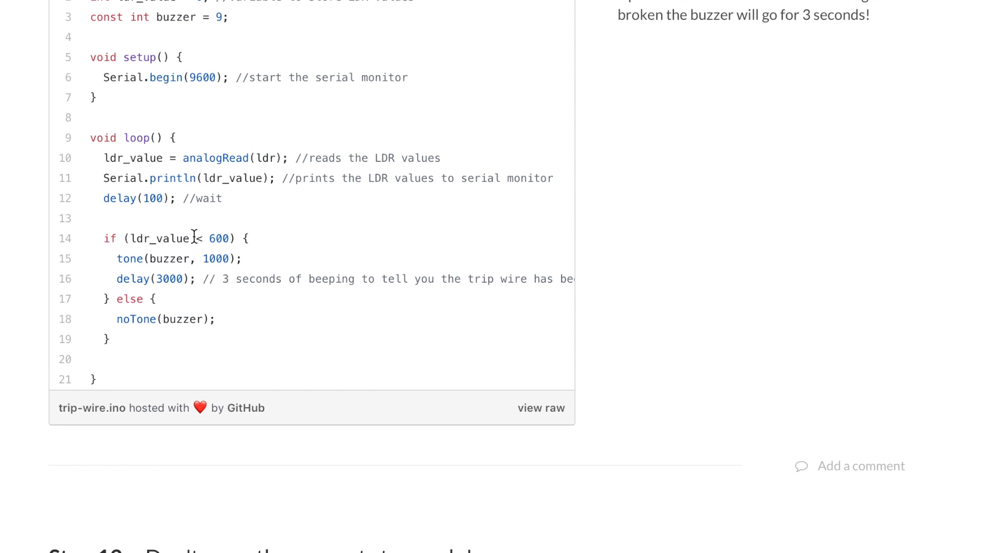
{"action": "mouse_move", "coordinate": [211, 239]}
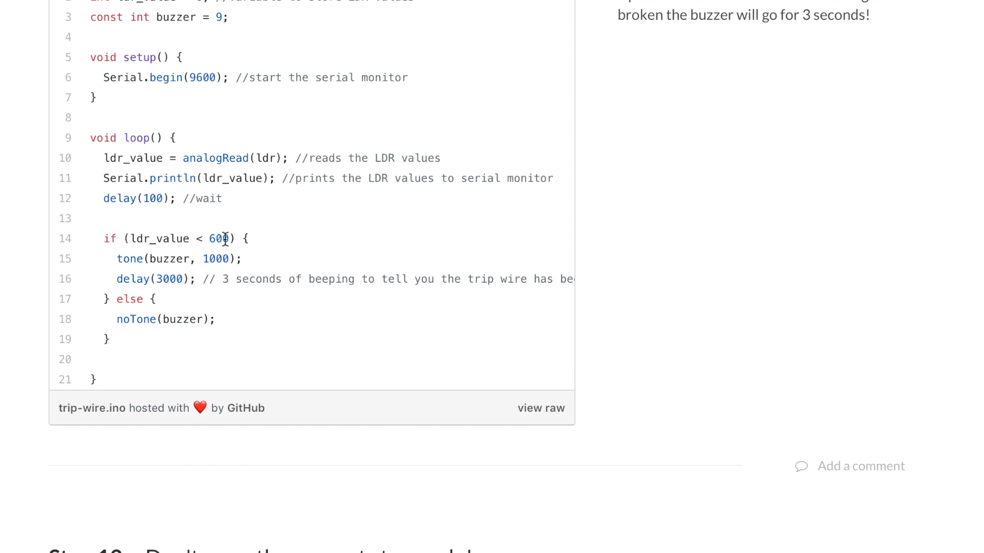
{"action": "mouse_move", "coordinate": [201, 259]}
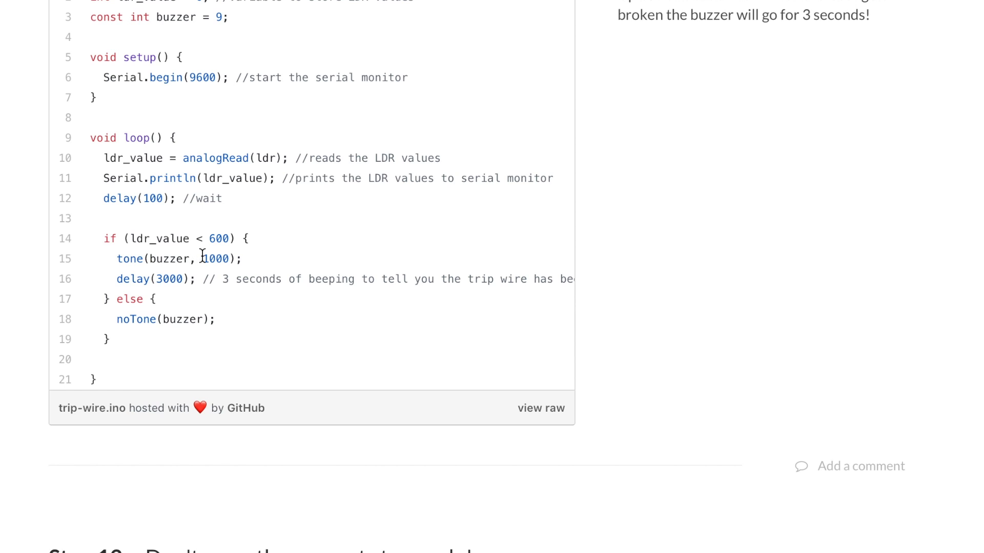
{"action": "mouse_move", "coordinate": [131, 280]}
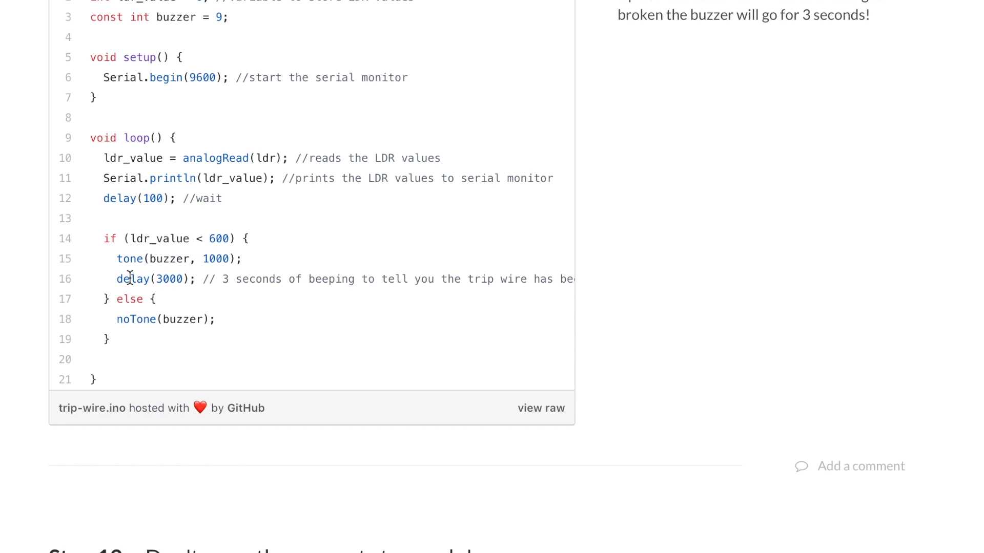
{"action": "mouse_move", "coordinate": [217, 280]}
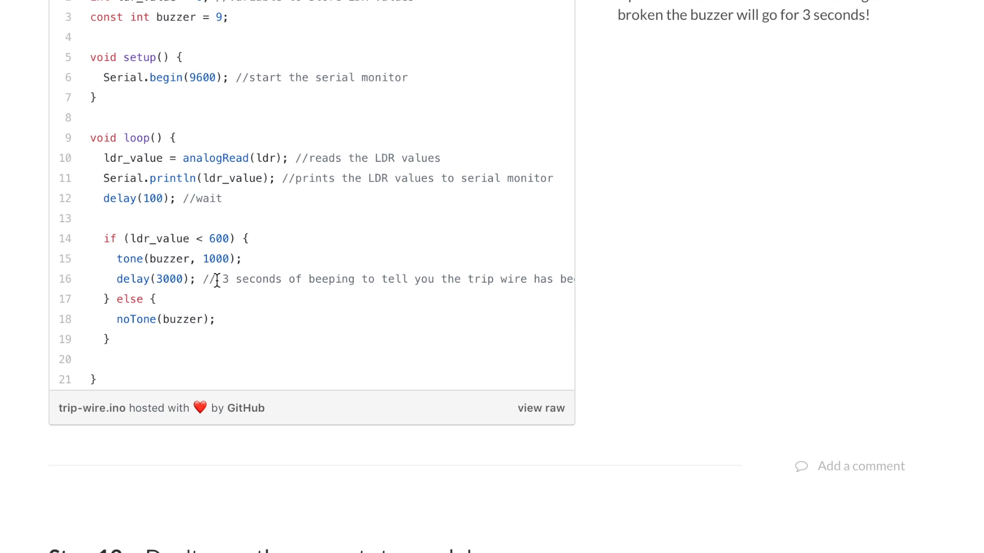
{"action": "mouse_move", "coordinate": [394, 282]}
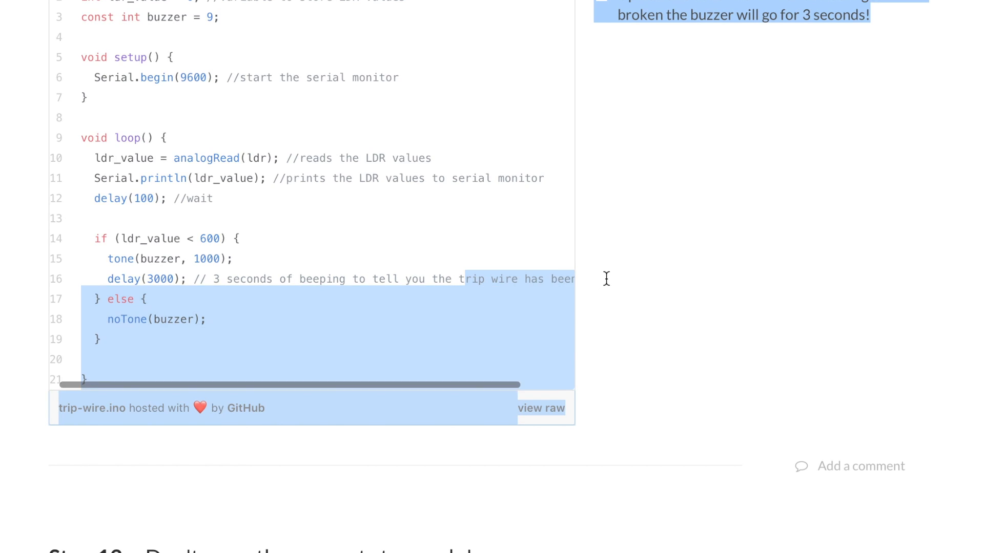
{"action": "scroll", "scroll_direction": "right", "scroll_amount": 3}
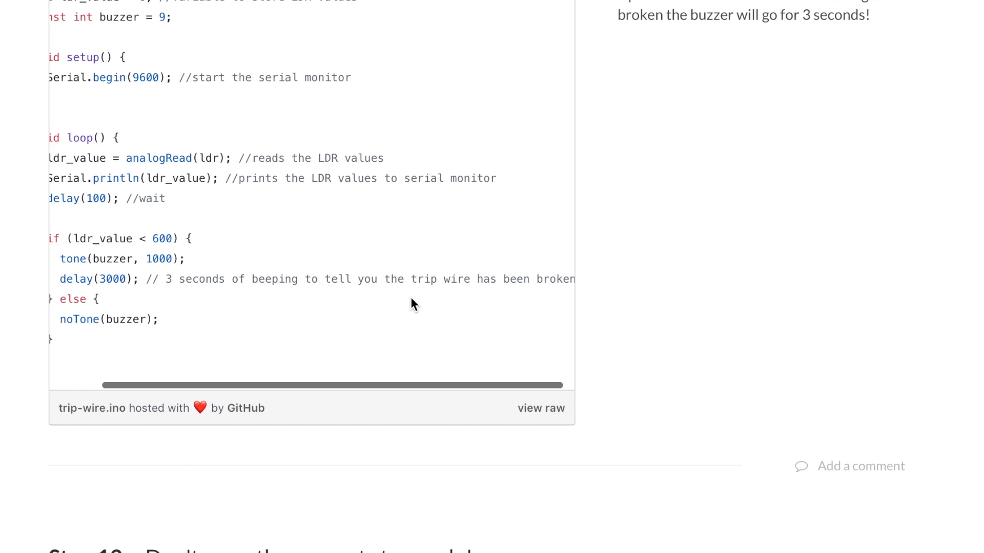
{"action": "scroll", "scroll_direction": "up", "scroll_amount": 3}
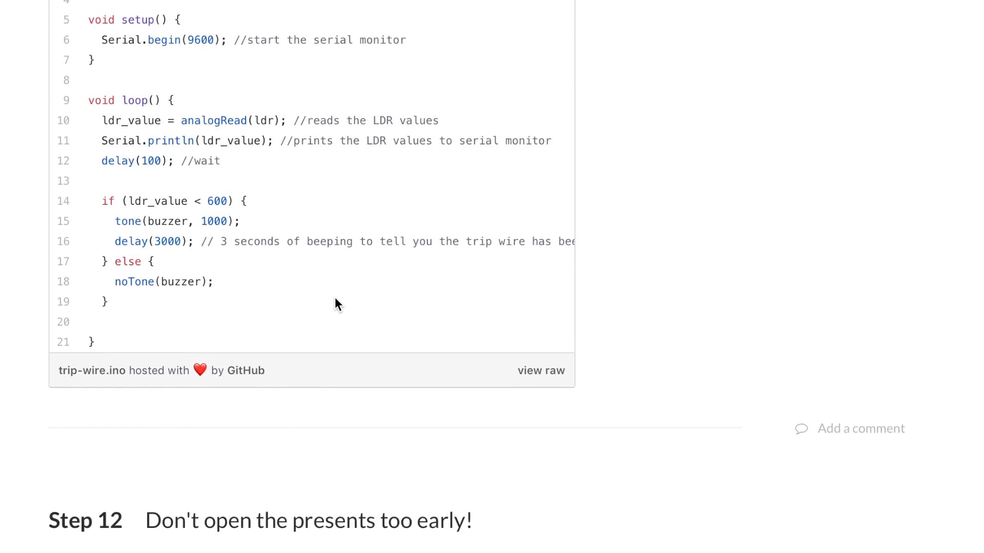
{"action": "scroll", "scroll_direction": "up", "scroll_amount": 3}
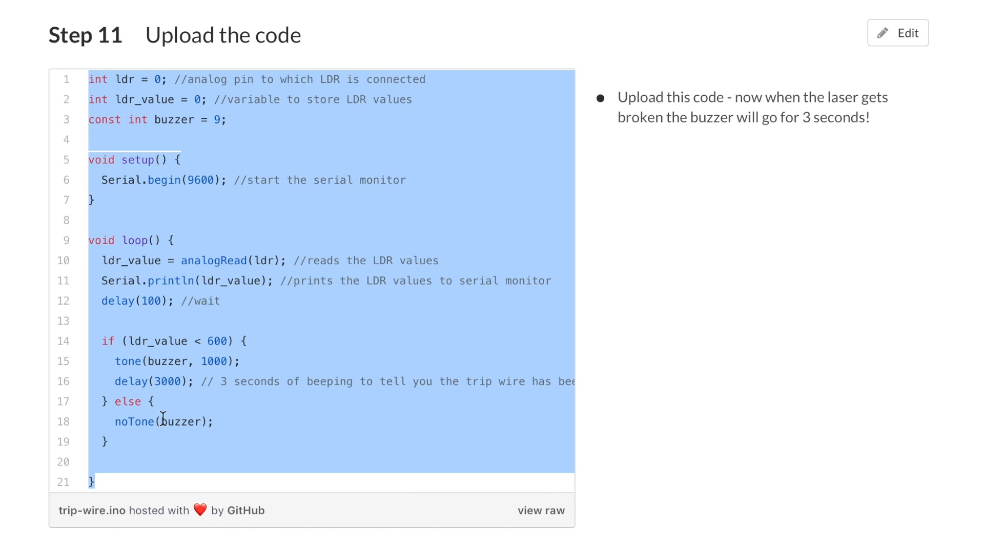
Copy the selected trip-wire code from the guide
{"action": "right_click", "coordinate": [163, 419]}
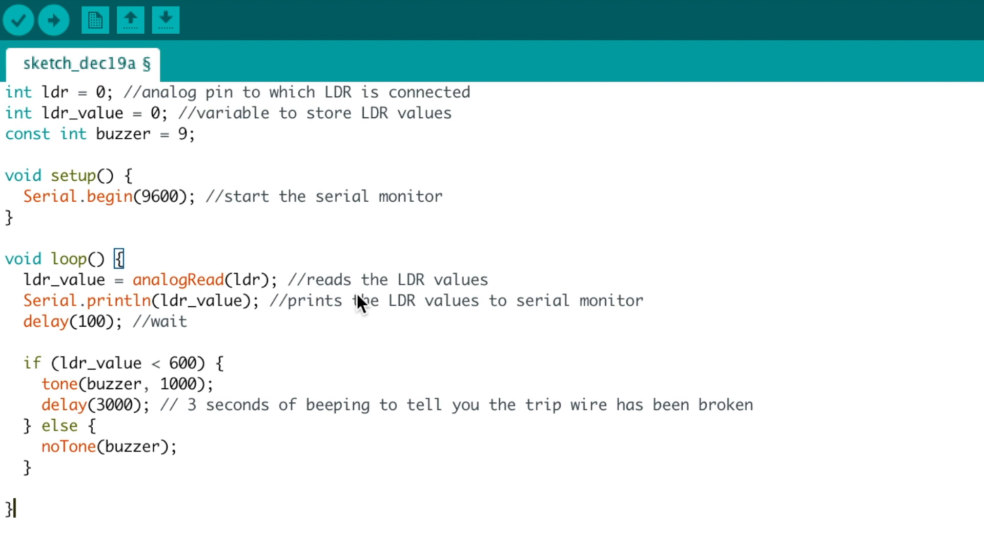
{"action": "mouse_move", "coordinate": [54, 20]}
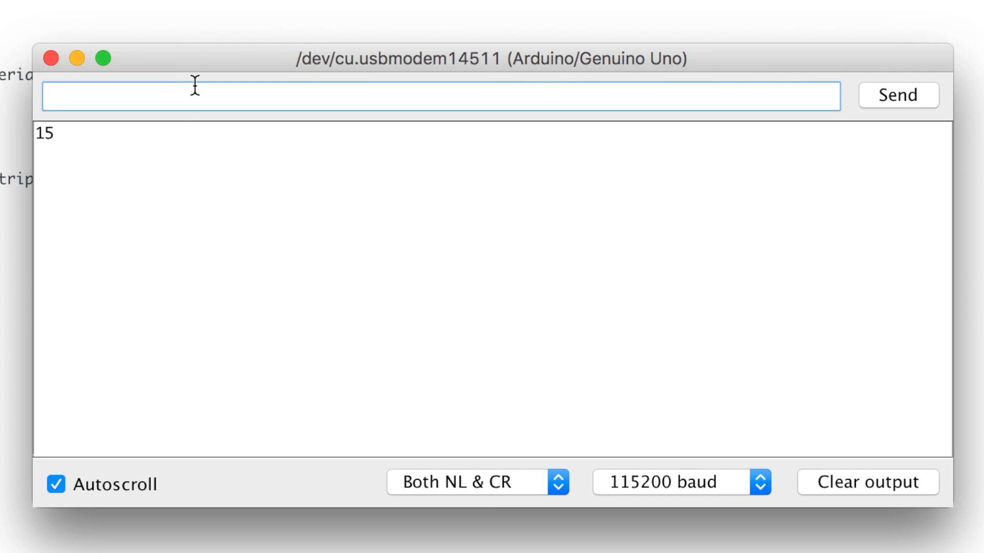
Close the serial monitor to return to the sketch editor
{"action": "left_click", "coordinate": [682, 481]}
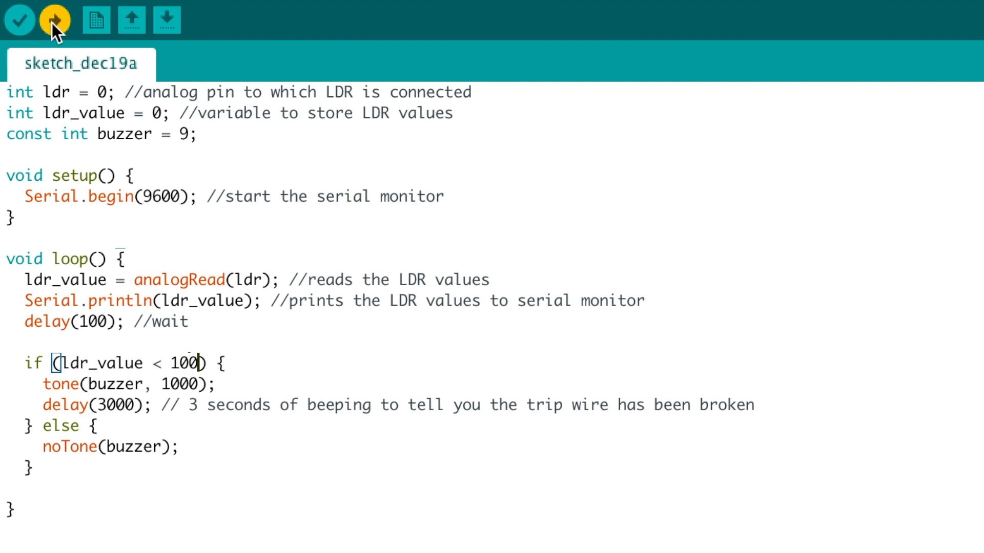
Replace the 600 threshold in the if statement with 100
{"action": "double_click", "coordinate": [183, 363]}
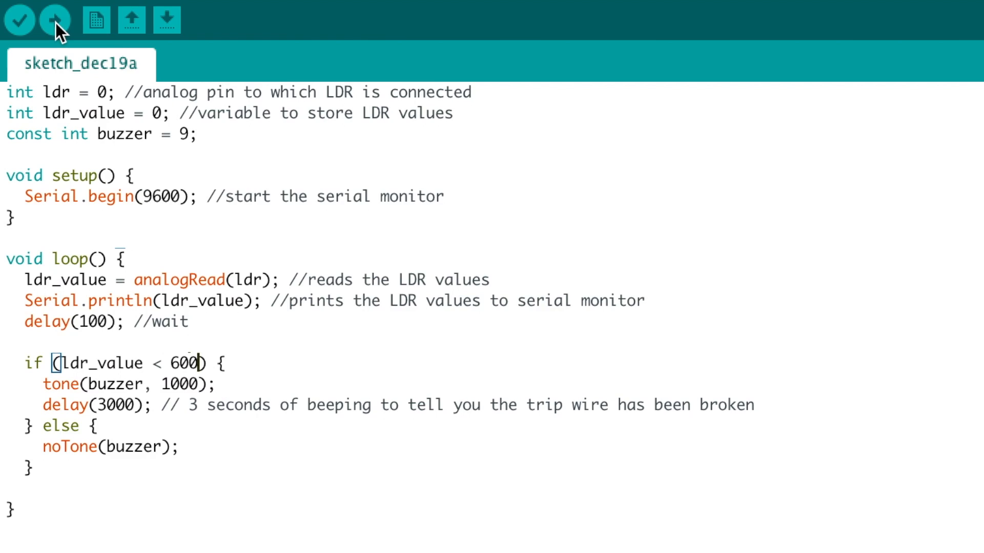
{"action": "type", "text": "100"}
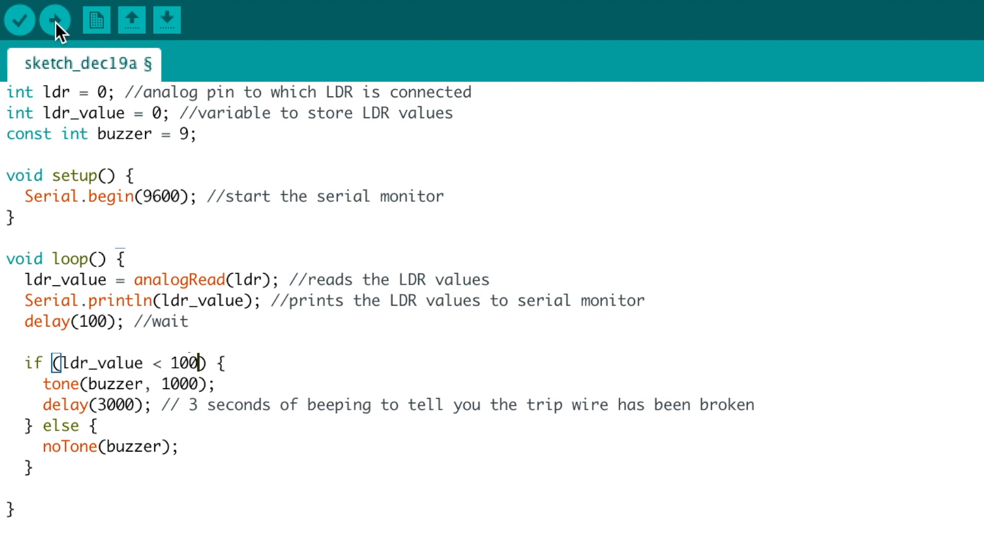
{"action": "left_click", "coordinate": [55, 19]}
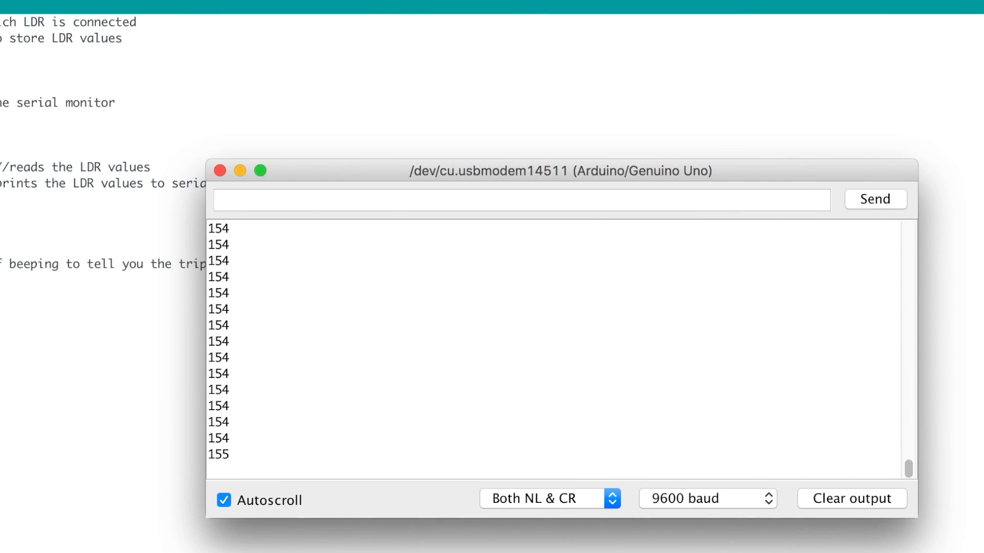
Close the serial monitor and return to the trip-wire sketch
{"action": "left_click", "coordinate": [220, 170]}
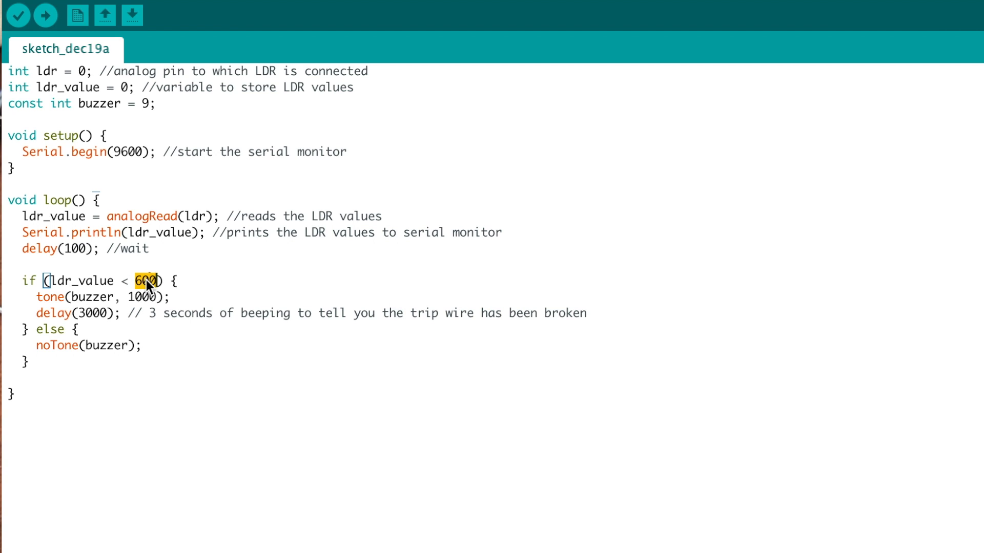
Make the if condition read greater than 100 so the buzzer sounds above that LDR value
{"action": "type", "text": "100"}
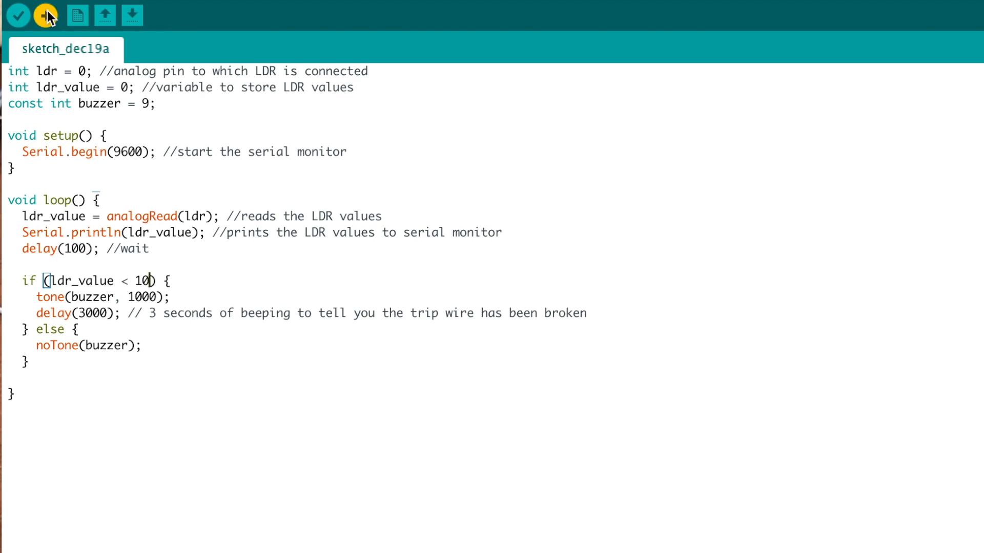
{"action": "type", "text": ">"}
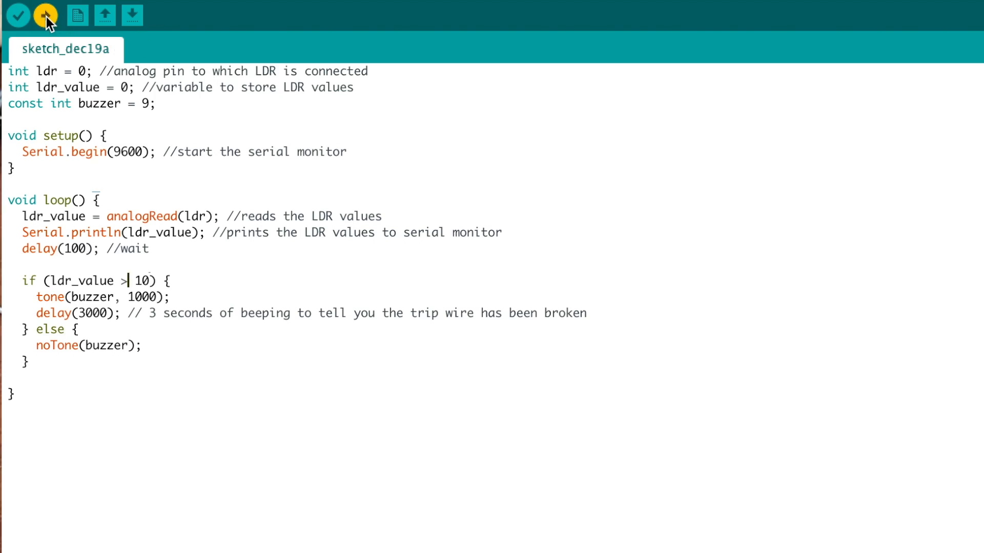
{"action": "mouse_move", "coordinate": [148, 282]}
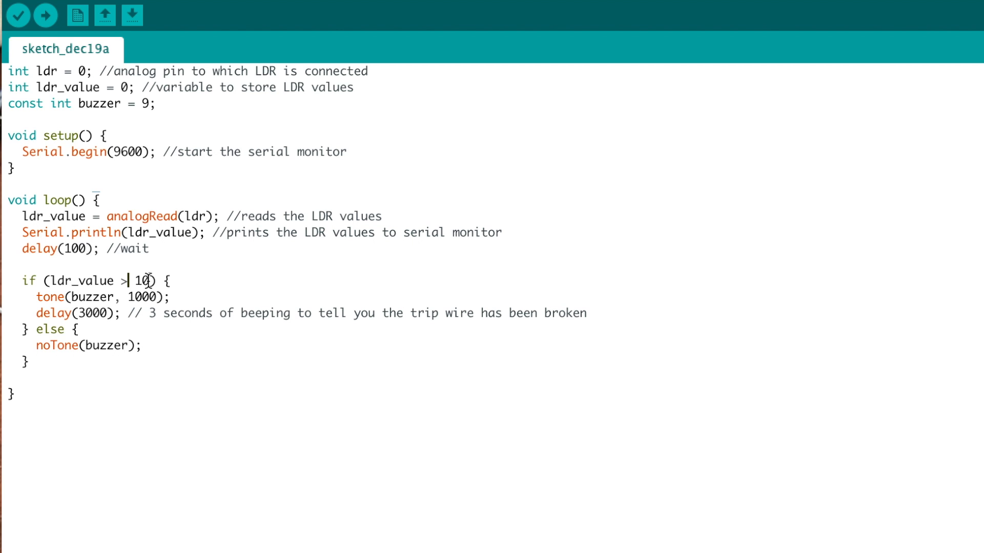
Upload the greater-than-100 trip-wire sketch to the Arduino/Genuino Uno and confirm board settings
{"action": "type", "text": "0"}
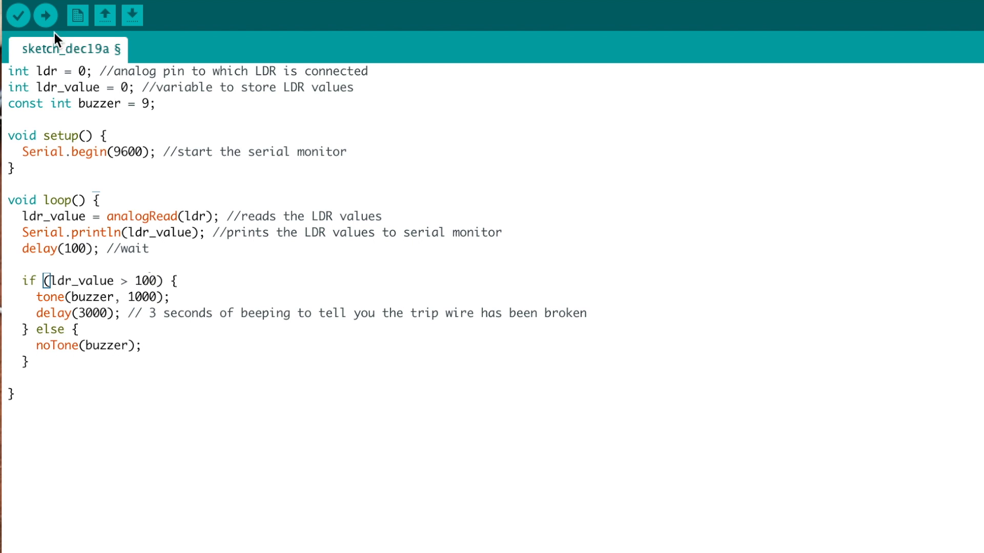
{"action": "left_click", "coordinate": [45, 15]}
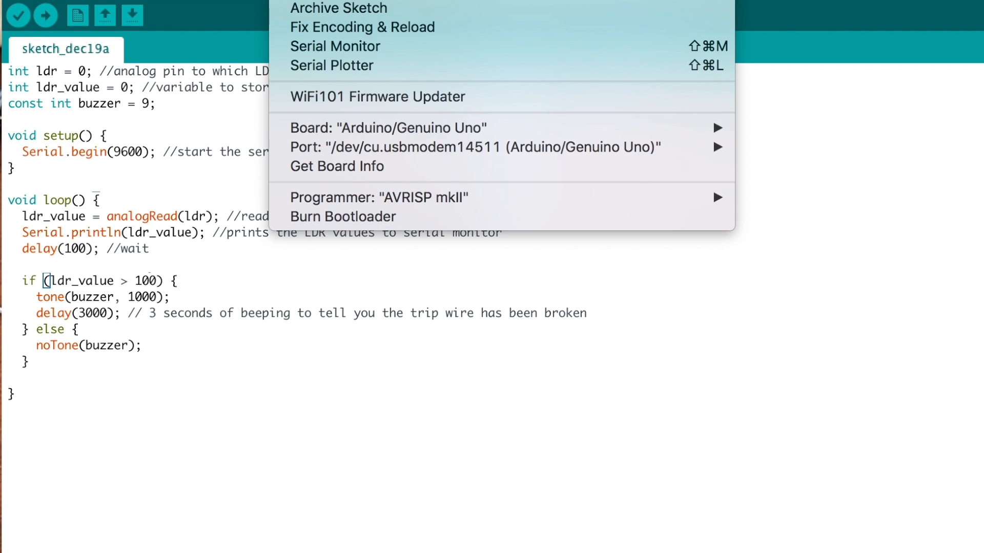
{"action": "left_click", "coordinate": [335, 46]}
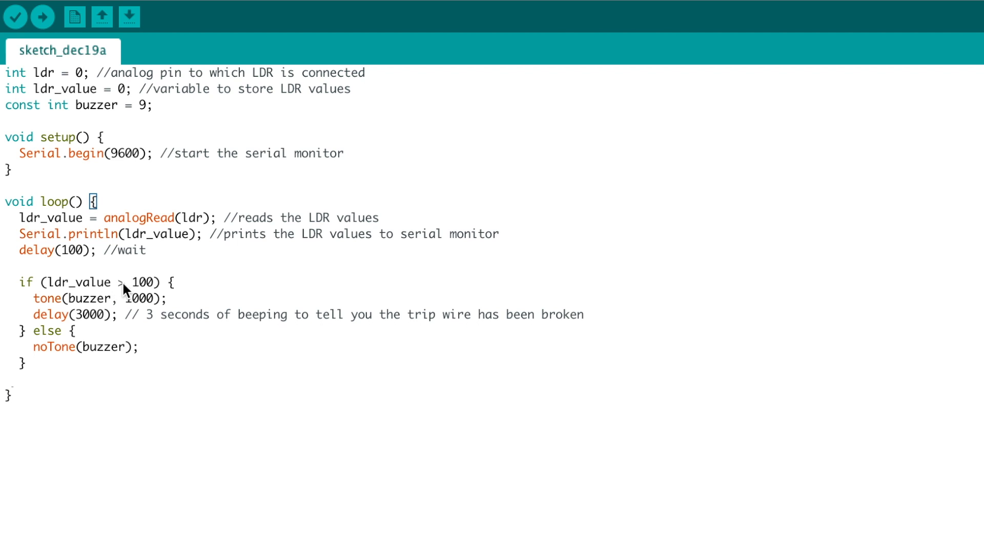
{"action": "mouse_move", "coordinate": [118, 291]}
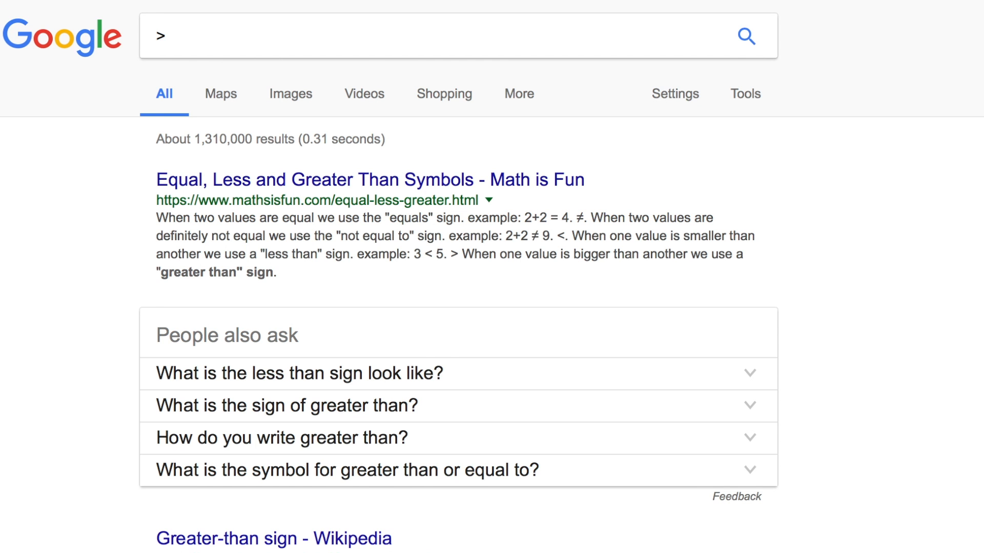
{"action": "mouse_move", "coordinate": [444, 364]}
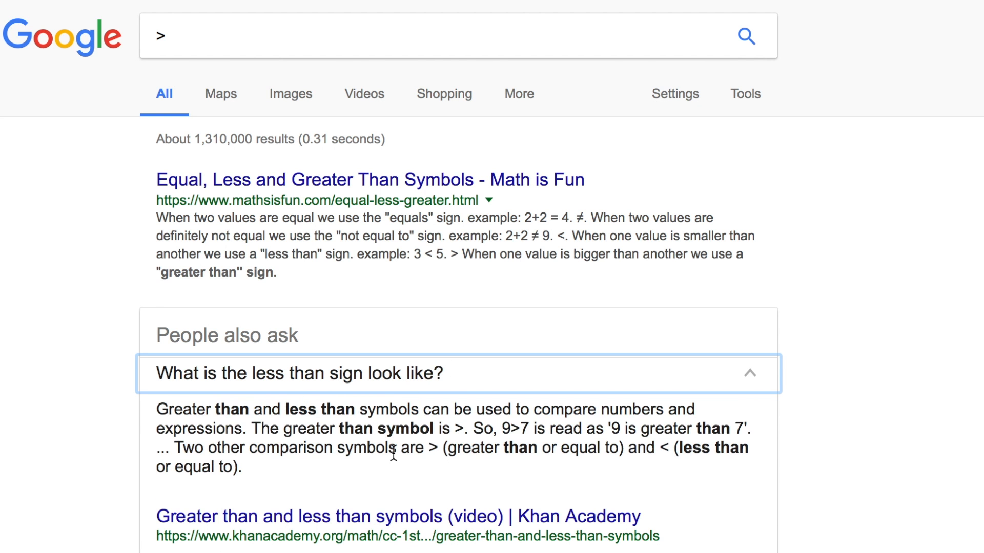
{"action": "mouse_move", "coordinate": [455, 447]}
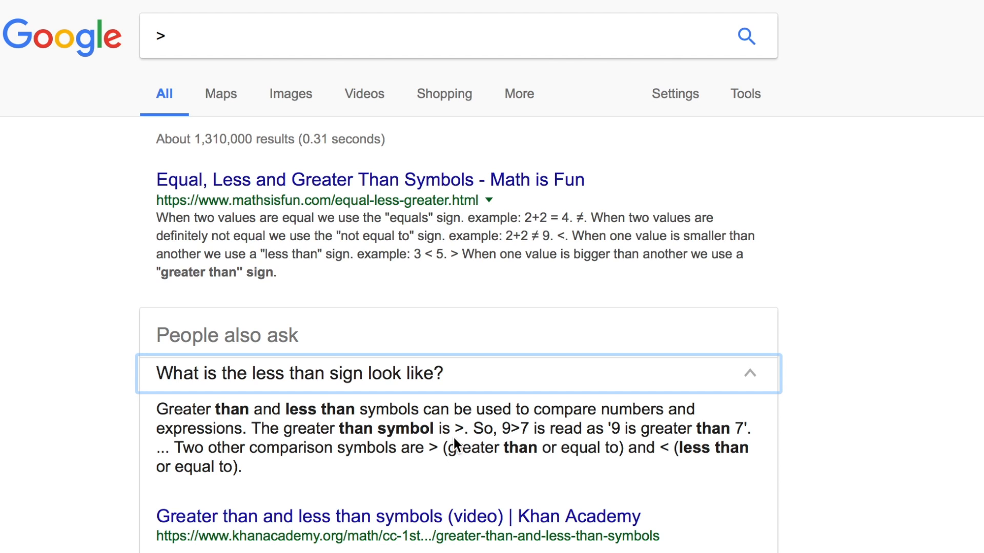
{"action": "mouse_move", "coordinate": [698, 283]}
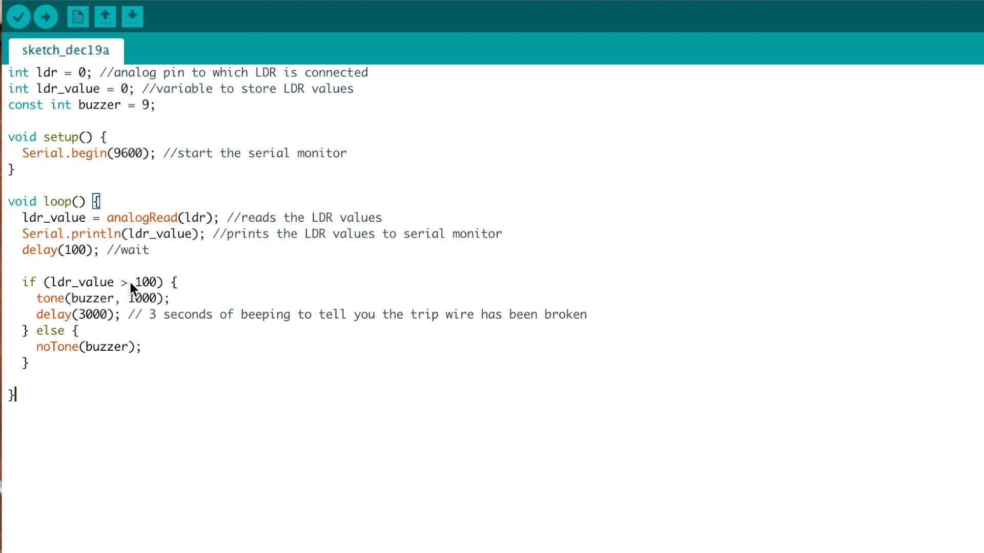
{"action": "mouse_move", "coordinate": [137, 298]}
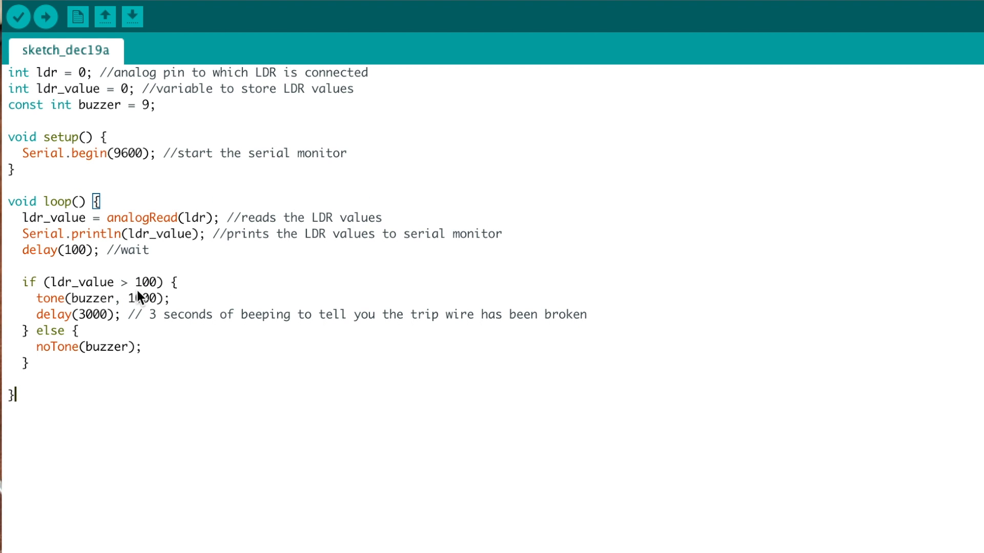
{"action": "mouse_move", "coordinate": [133, 292]}
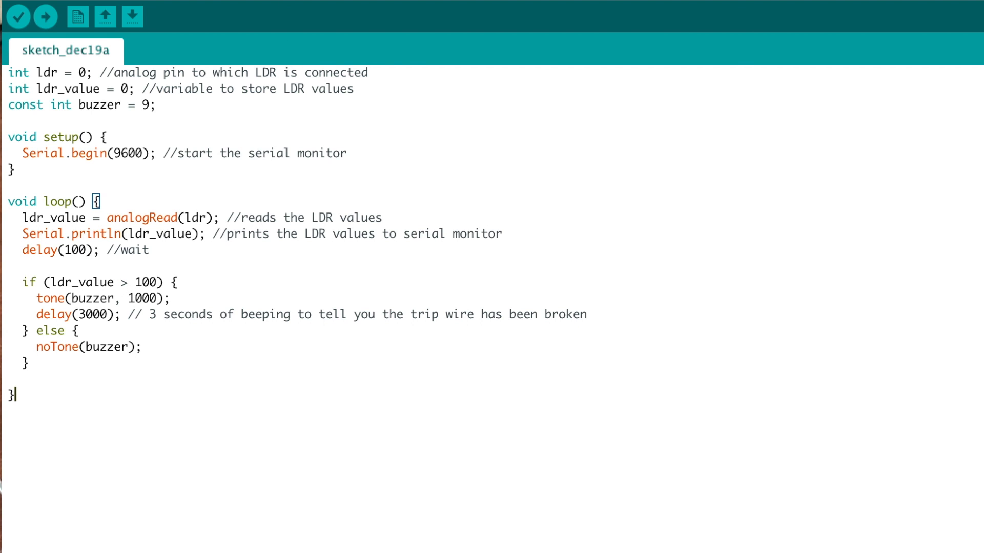
{"action": "mouse_move", "coordinate": [130, 300]}
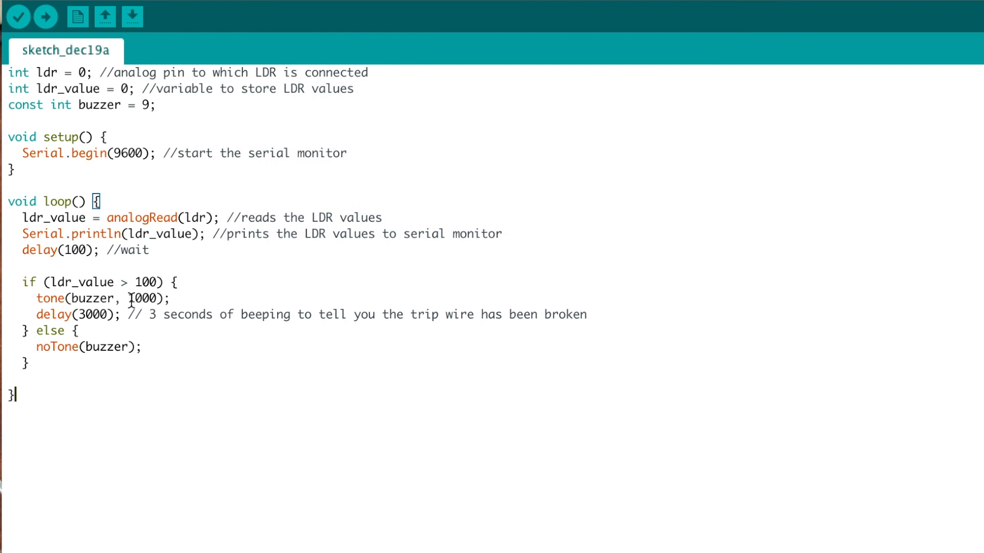
{"action": "mouse_move", "coordinate": [135, 300]}
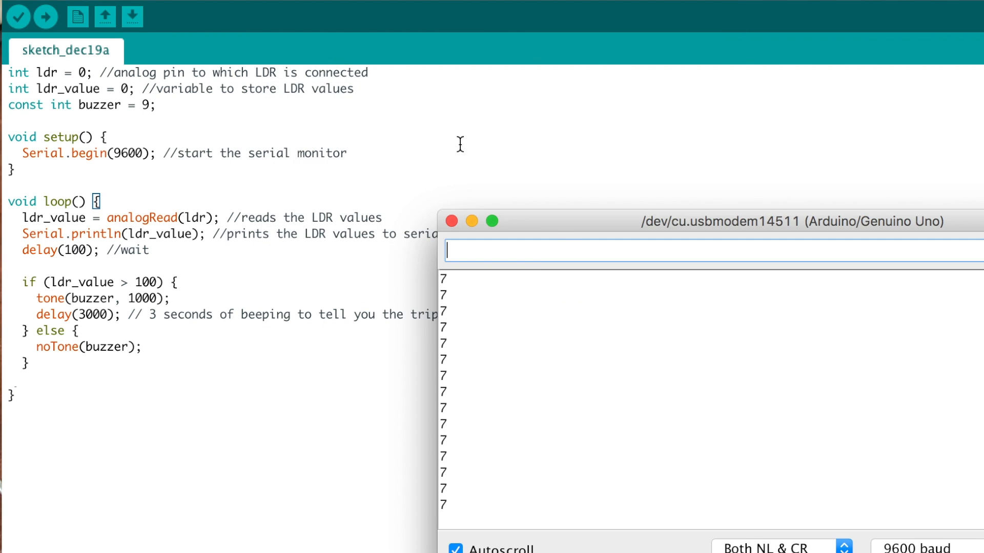
{"action": "mouse_move", "coordinate": [524, 387]}
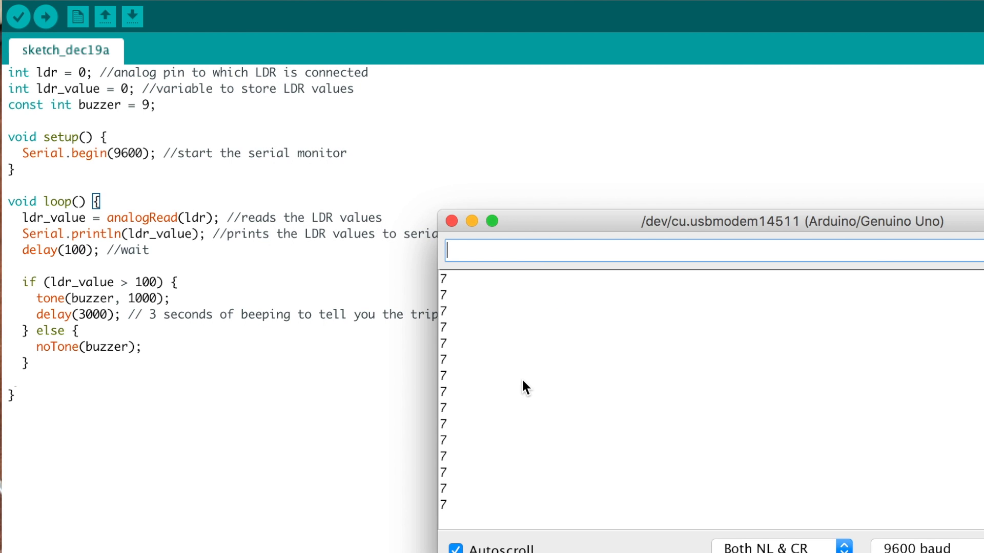